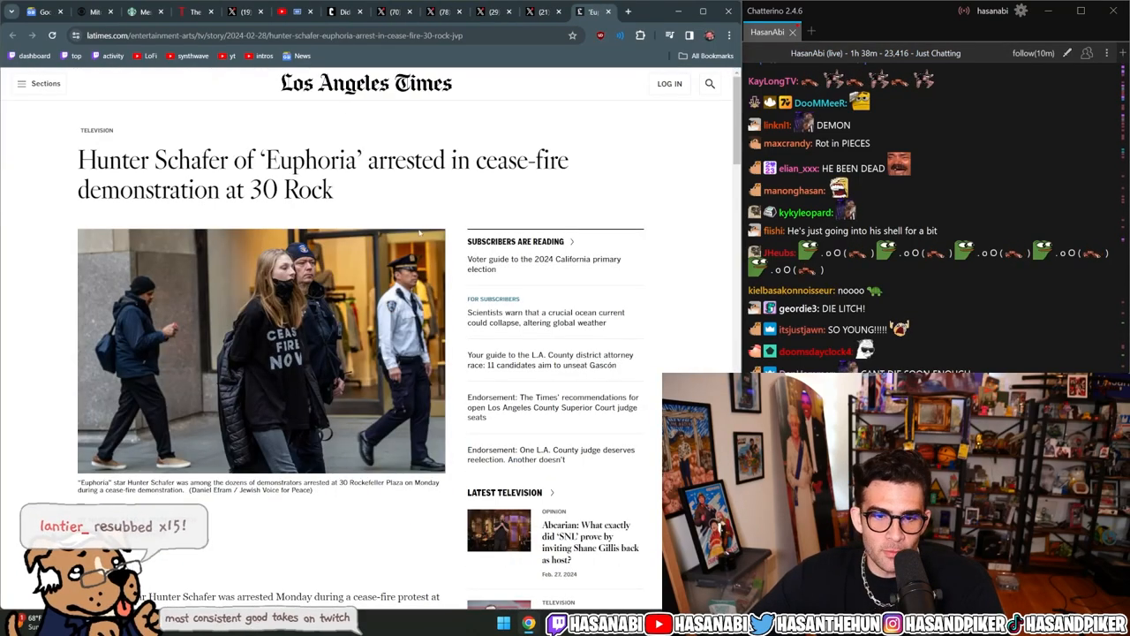
Step: Highlight the Hunter Schafer arrest headline, then move down to the opening paragraphs on the 30 Rockefeller Plaza protest
left_click(296, 11)
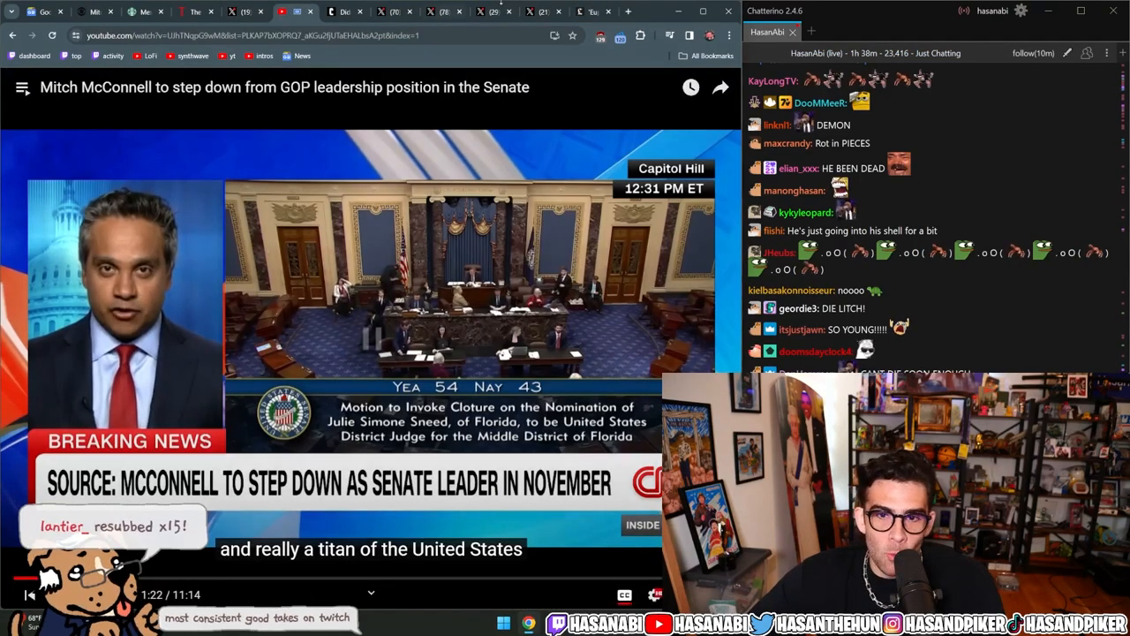
left_click(594, 11)
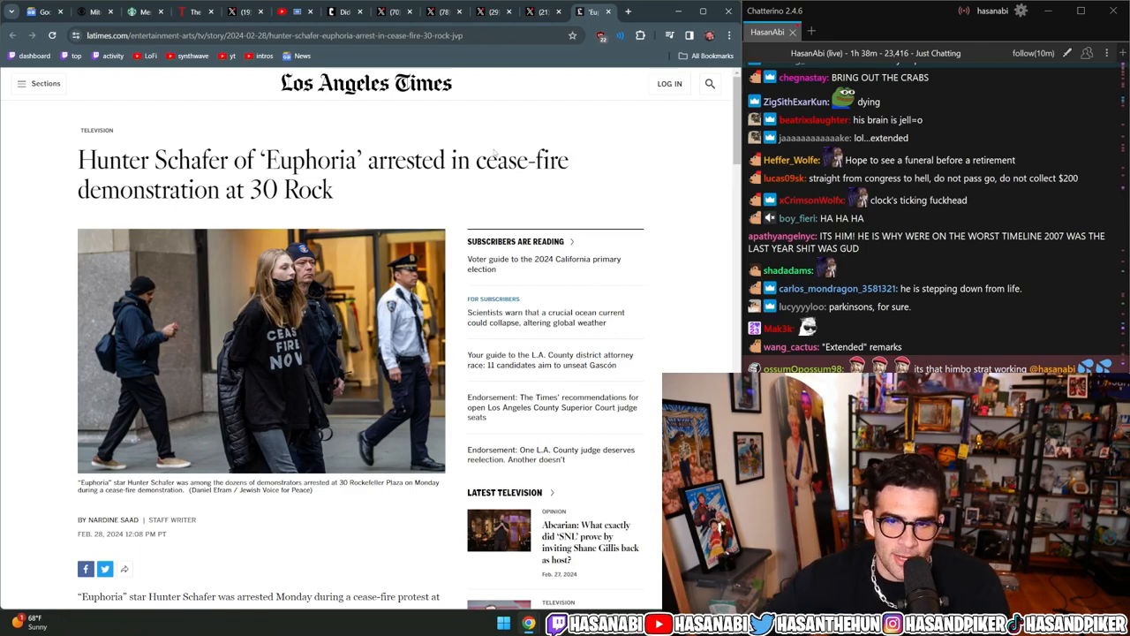
left_click_drag(80, 159, 334, 203)
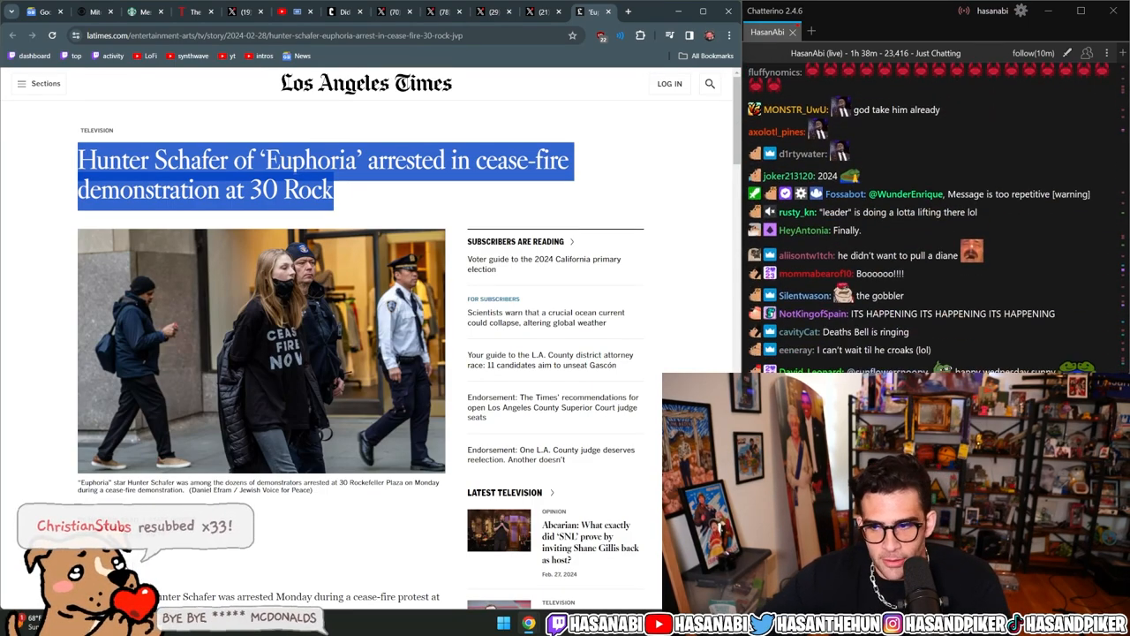
scroll("down", 3)
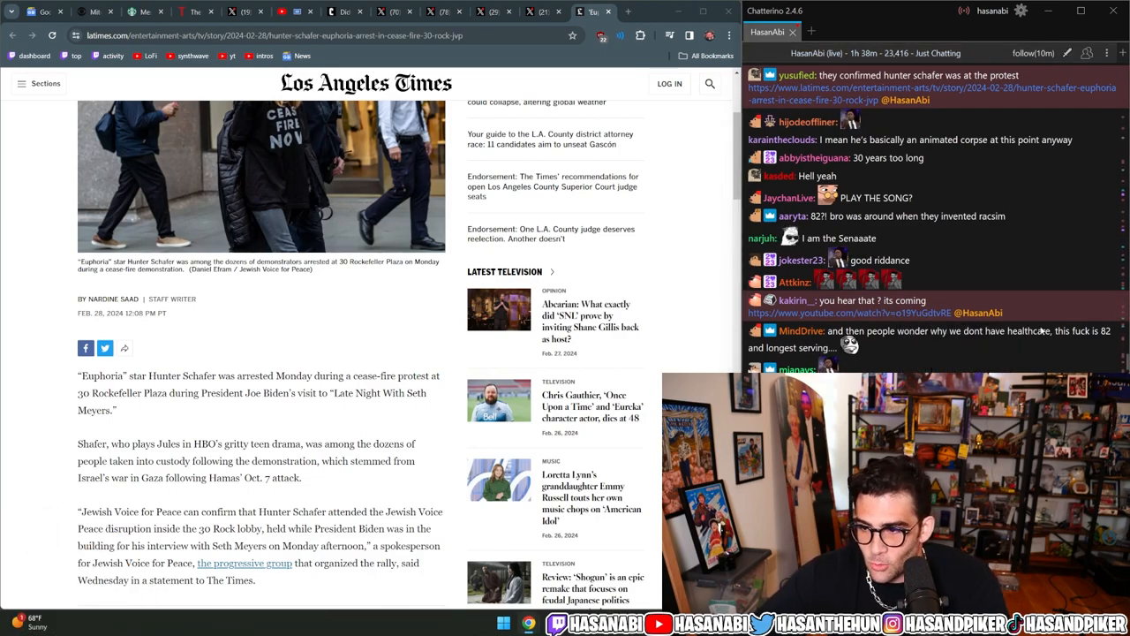
Step: Move through the article body back to the headline and protest photo at the top
scroll("down", 3)
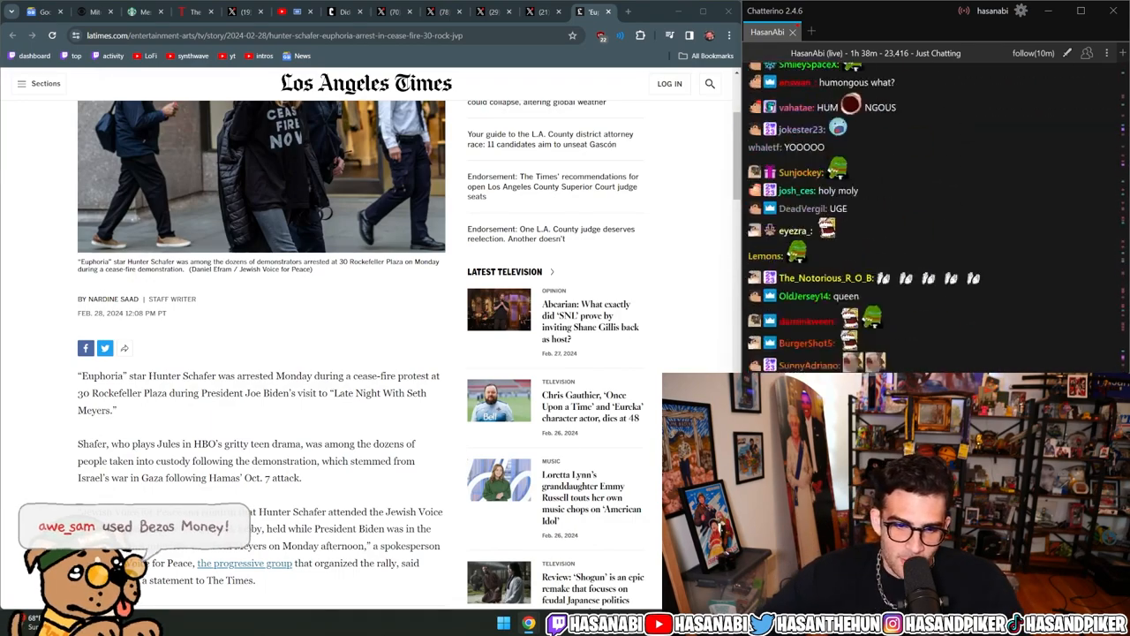
left_click_drag(141, 392, 117, 410)
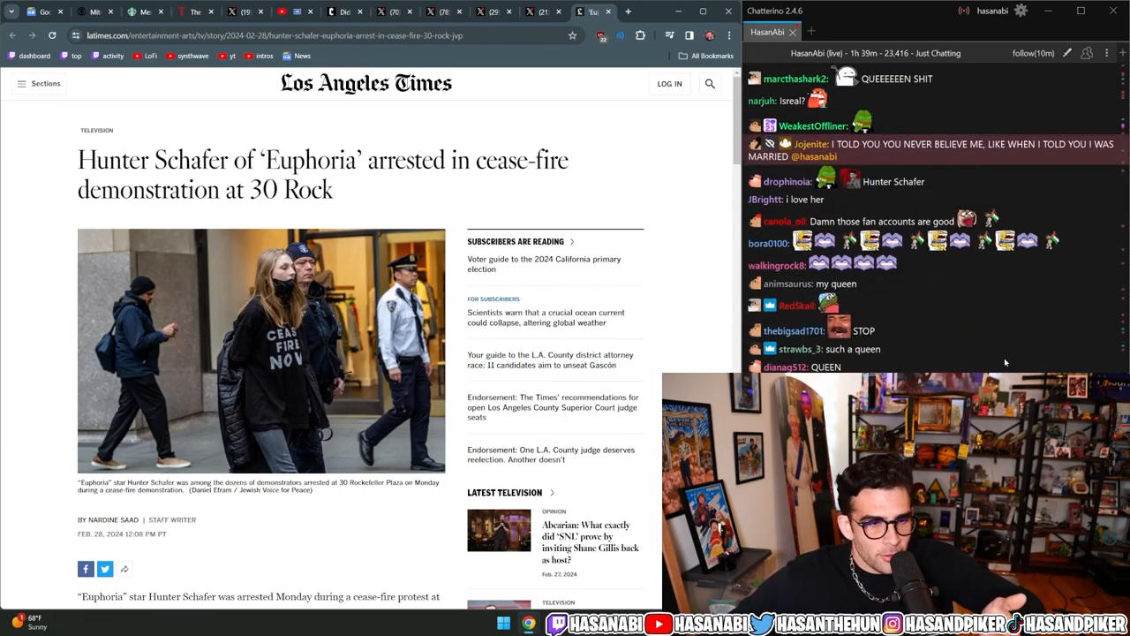
scroll("down", 3)
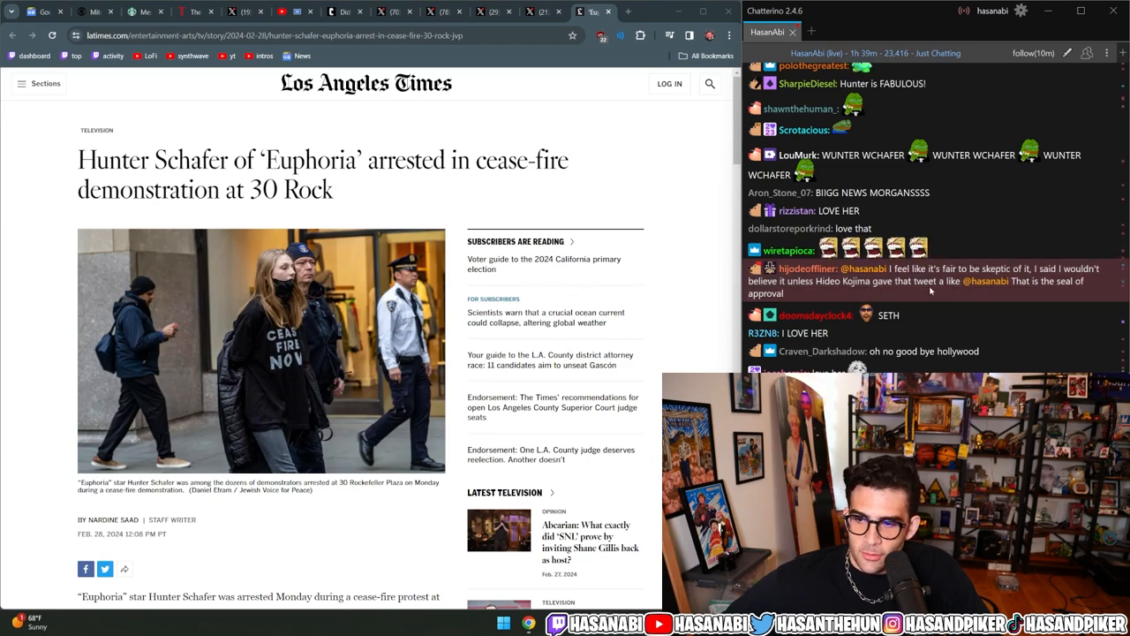
mouse_move(950, 322)
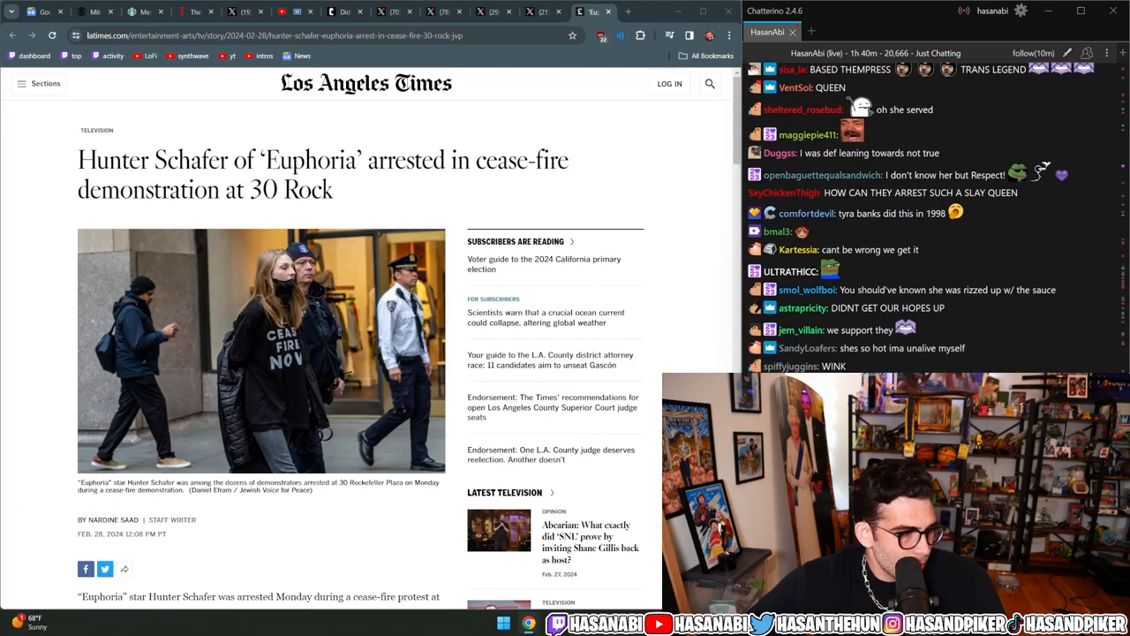
scroll("down", 3)
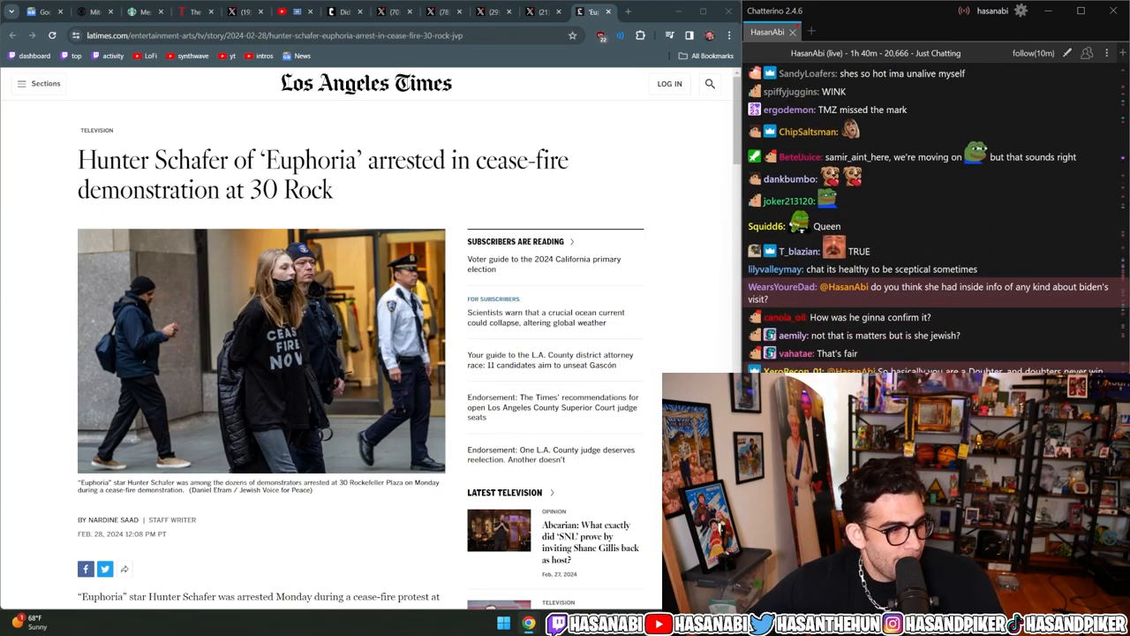
scroll("down", 3)
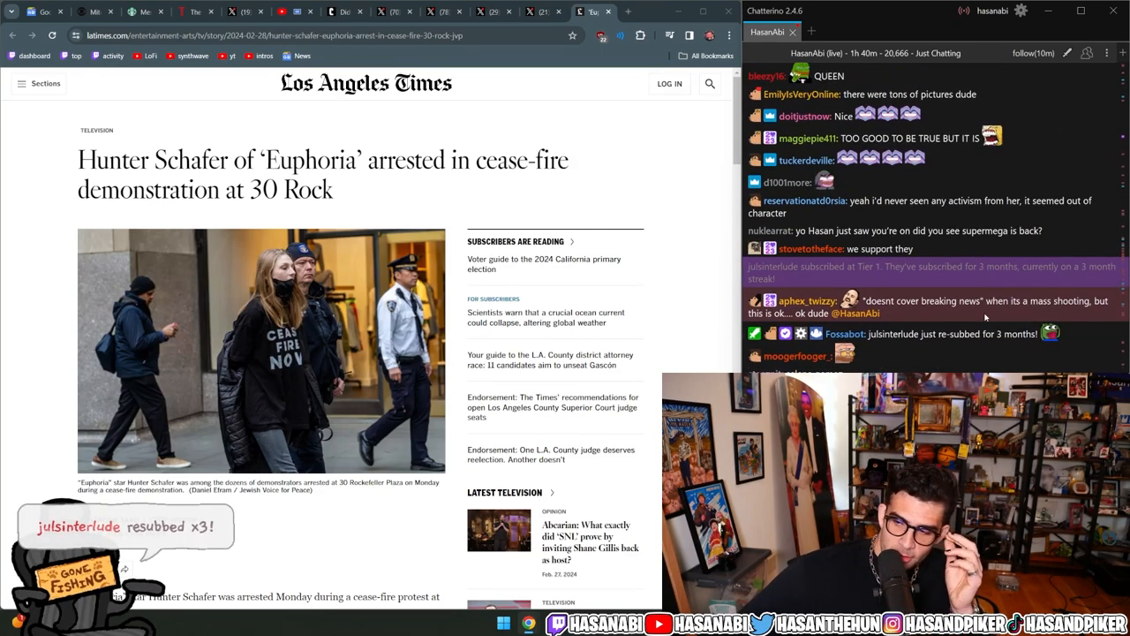
scroll("down", 3)
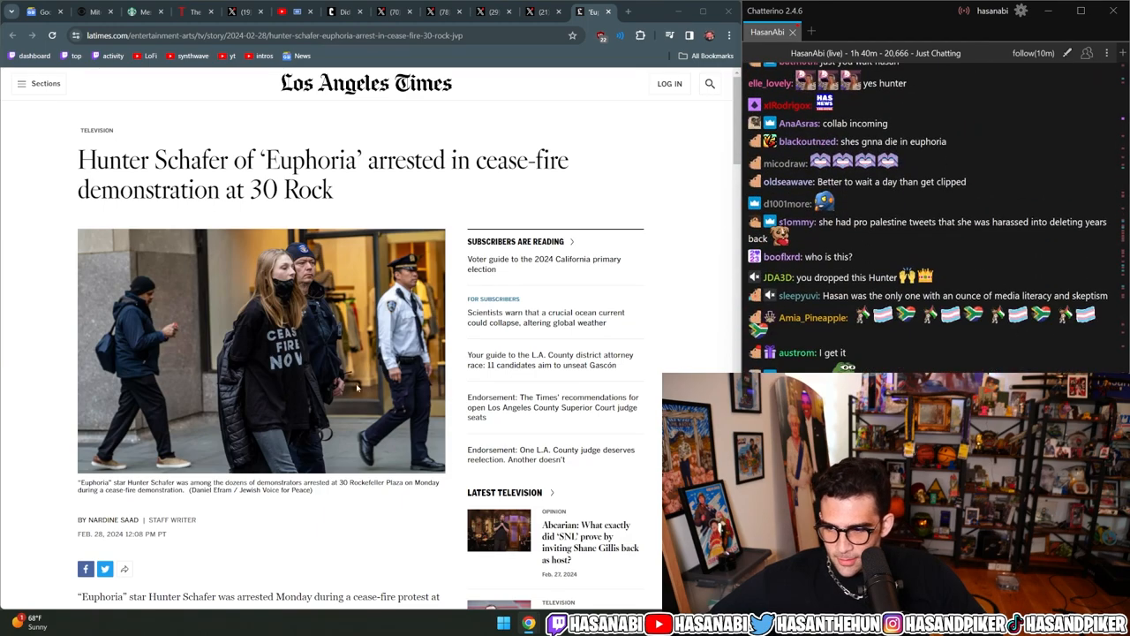
scroll("down", 3)
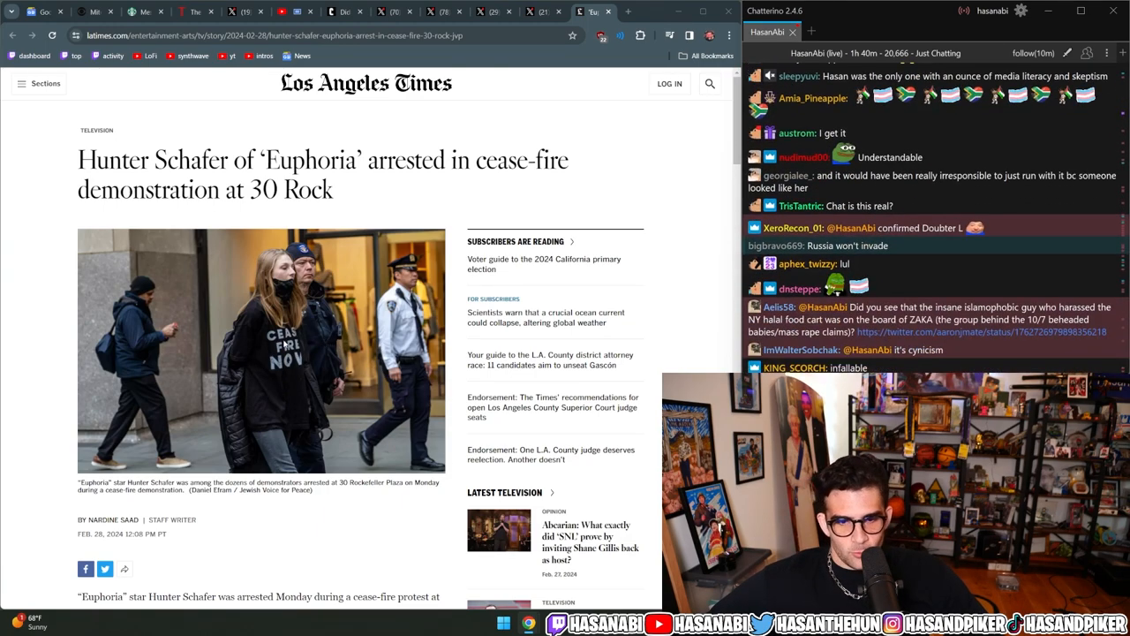
Step: Move down to the paragraph about Schafer's HBO role and being taken into custody at the demonstration
scroll("down", 3)
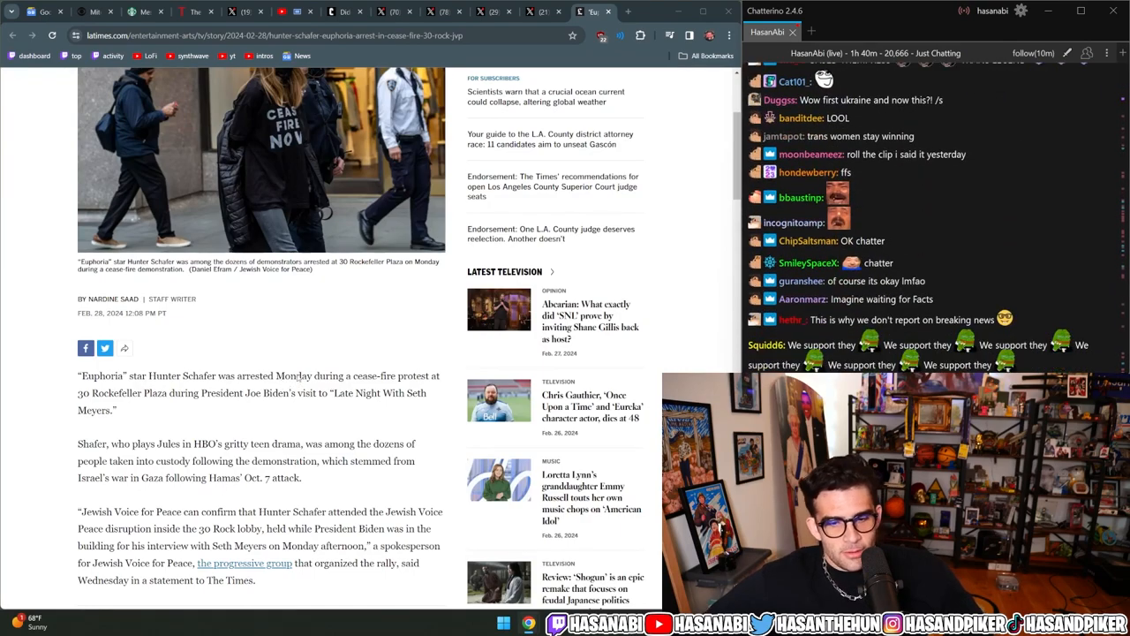
scroll("down", 3)
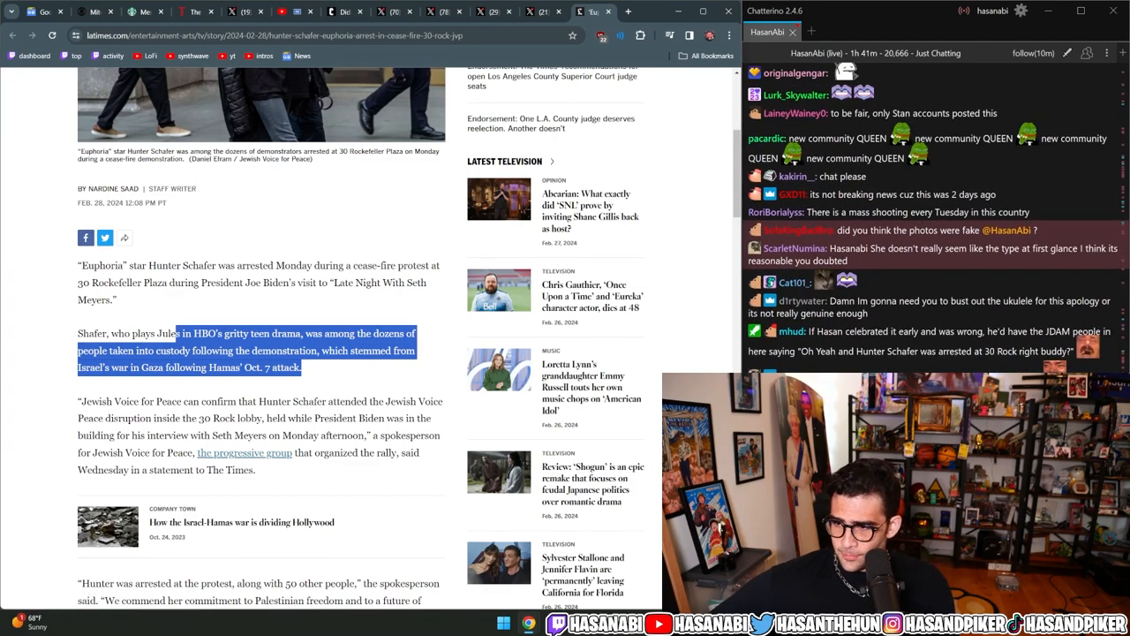
Step: Move down to the Jewish Voice for Peace quote commending her commitment to Palestinian freedom and justice for everyone
scroll("down", 3)
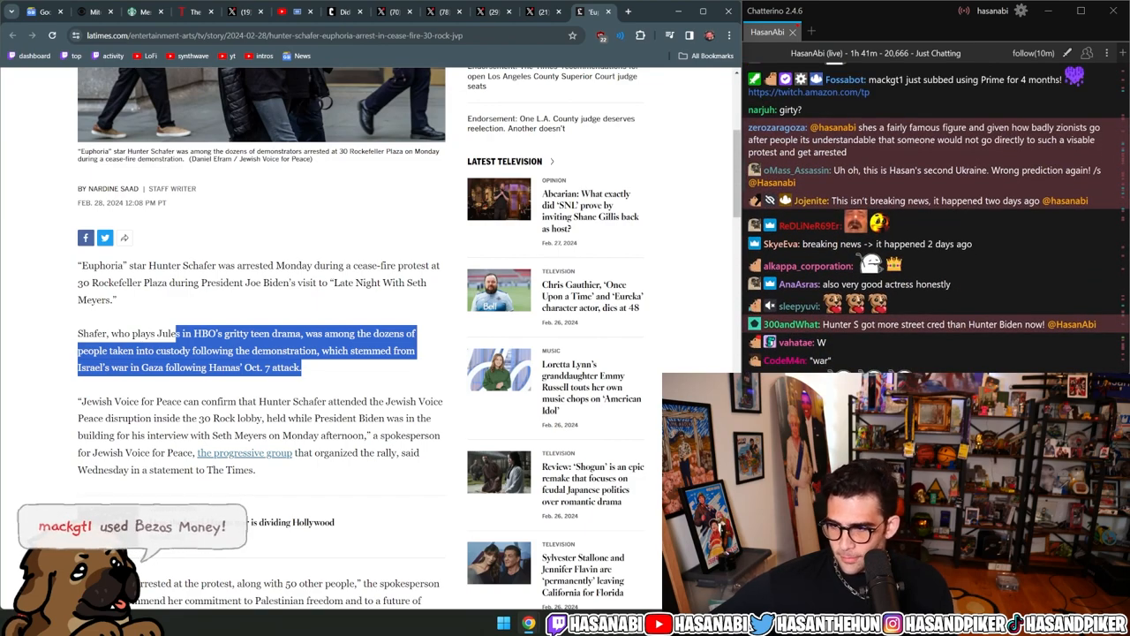
scroll("down", 3)
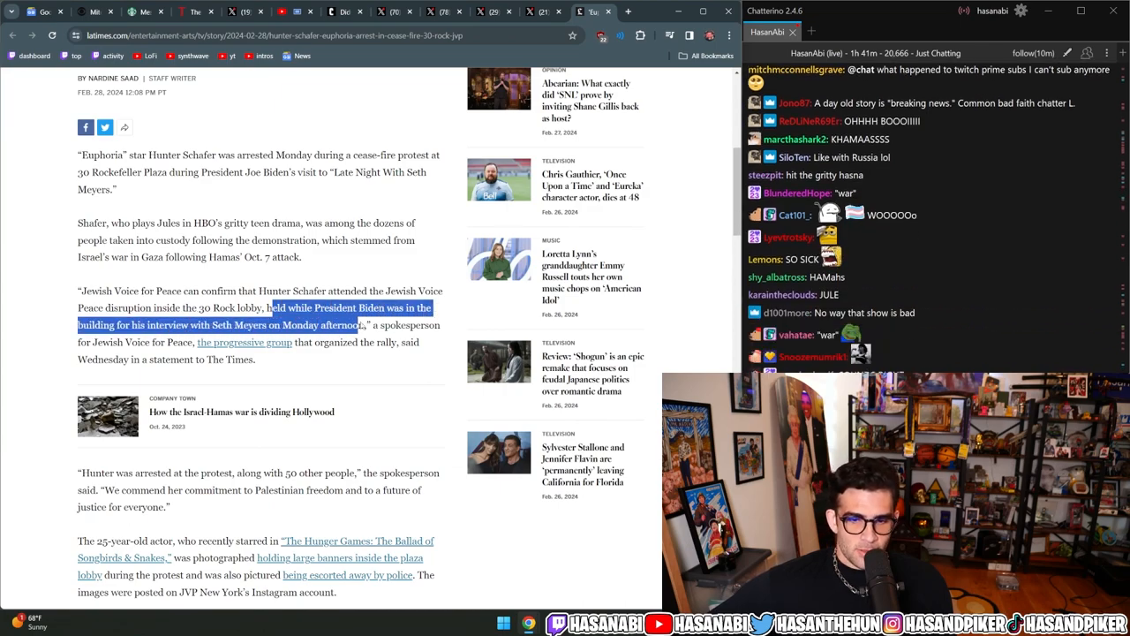
scroll("down", 3)
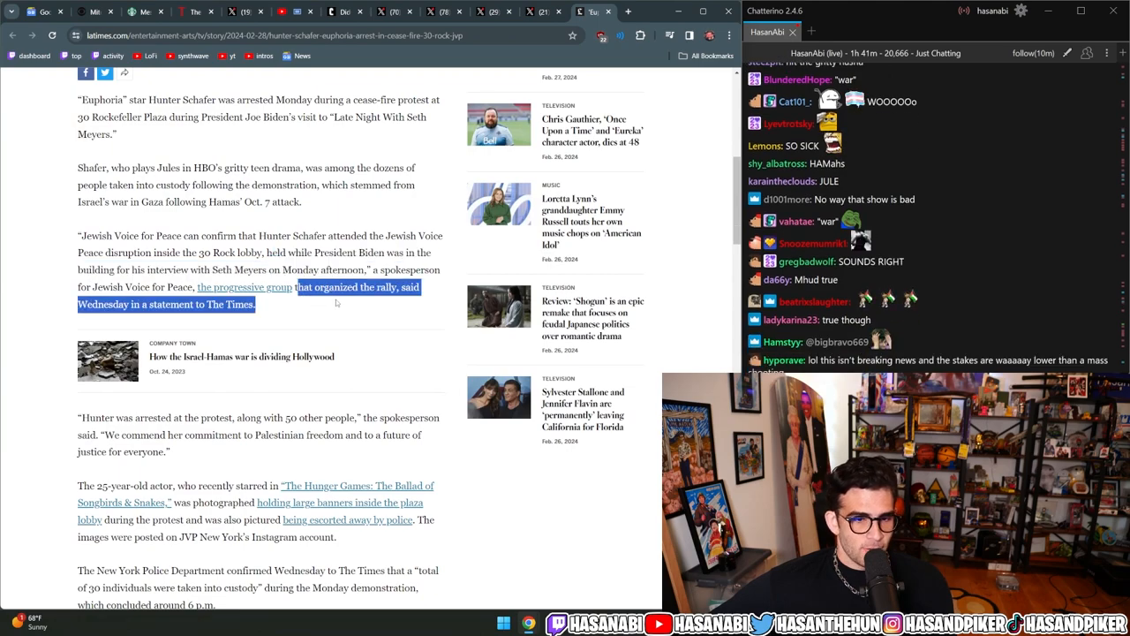
scroll("down", 3)
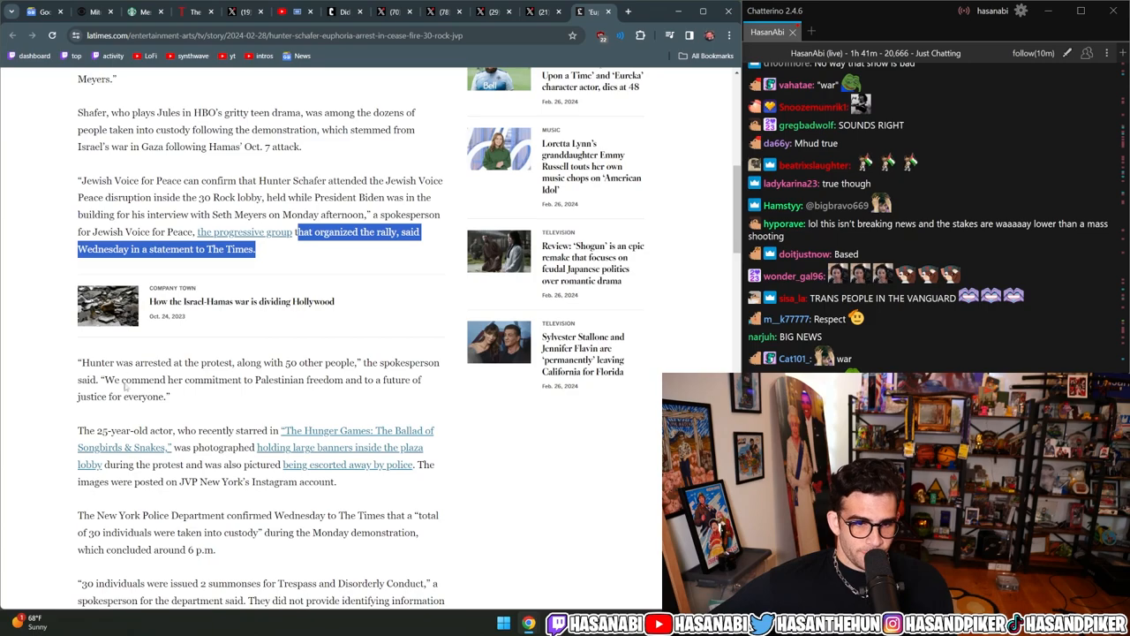
scroll("down", 3)
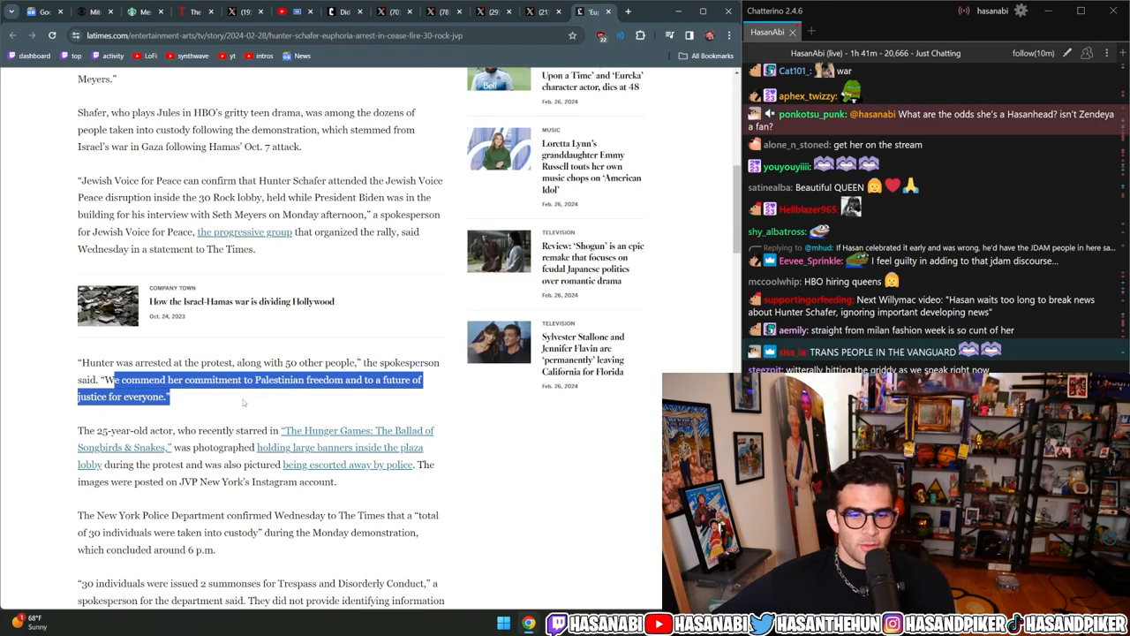
scroll("down", 3)
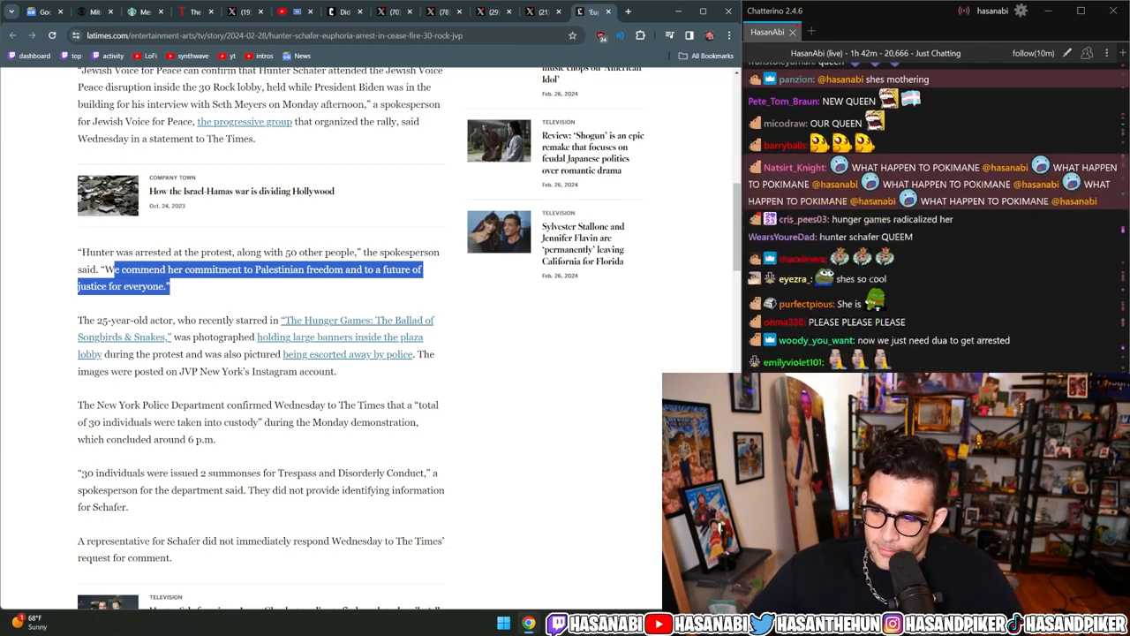
Step: Move down past the lines on the 30 arrests and summonses to the paragraphs on anti-Zionist Jews at NBC's Rockefeller Center headquarters
scroll("down", 3)
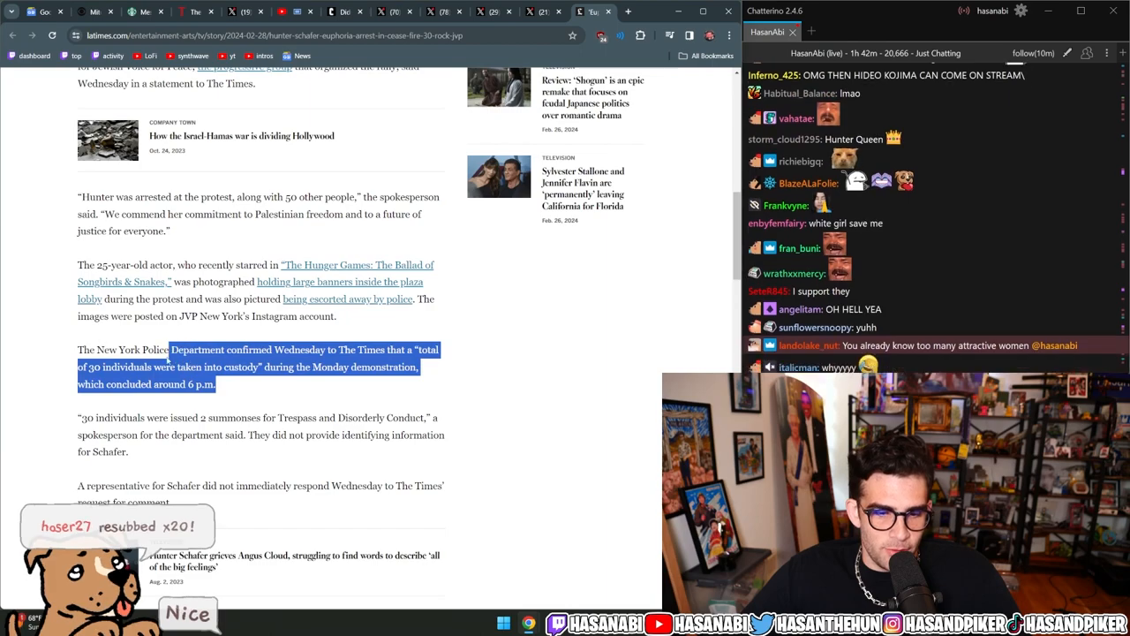
scroll("down", 3)
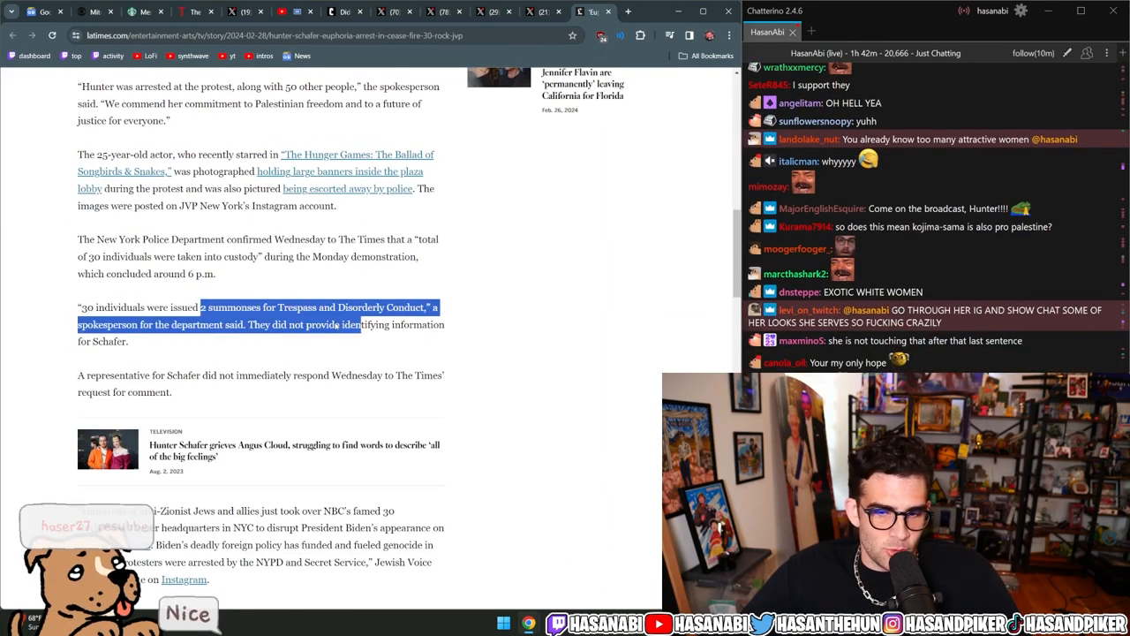
scroll("down", 3)
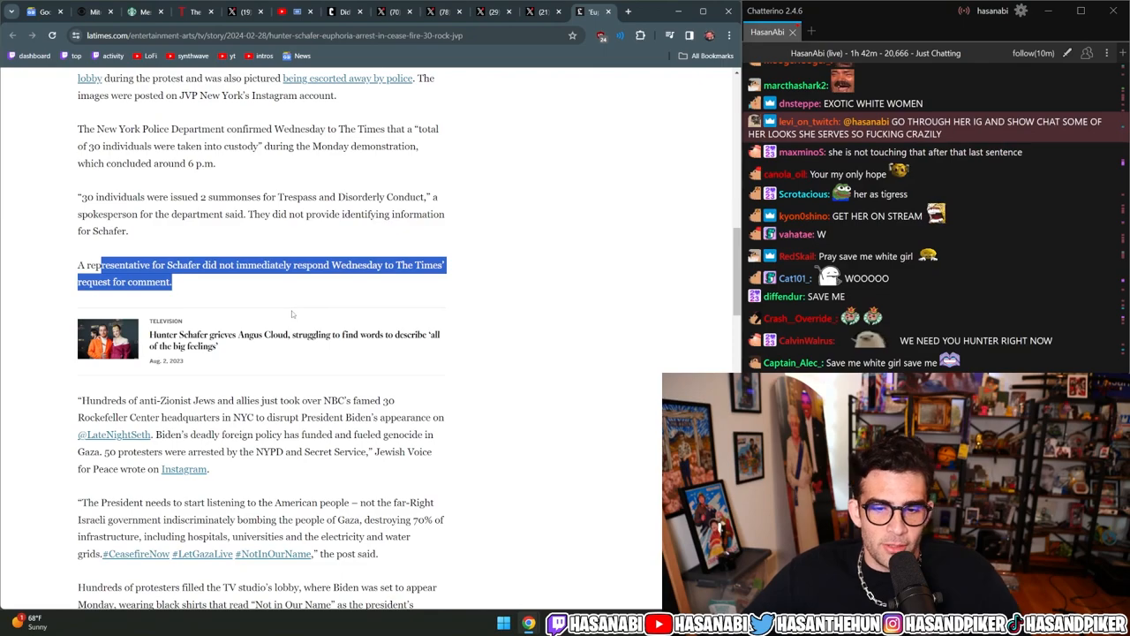
scroll("down", 3)
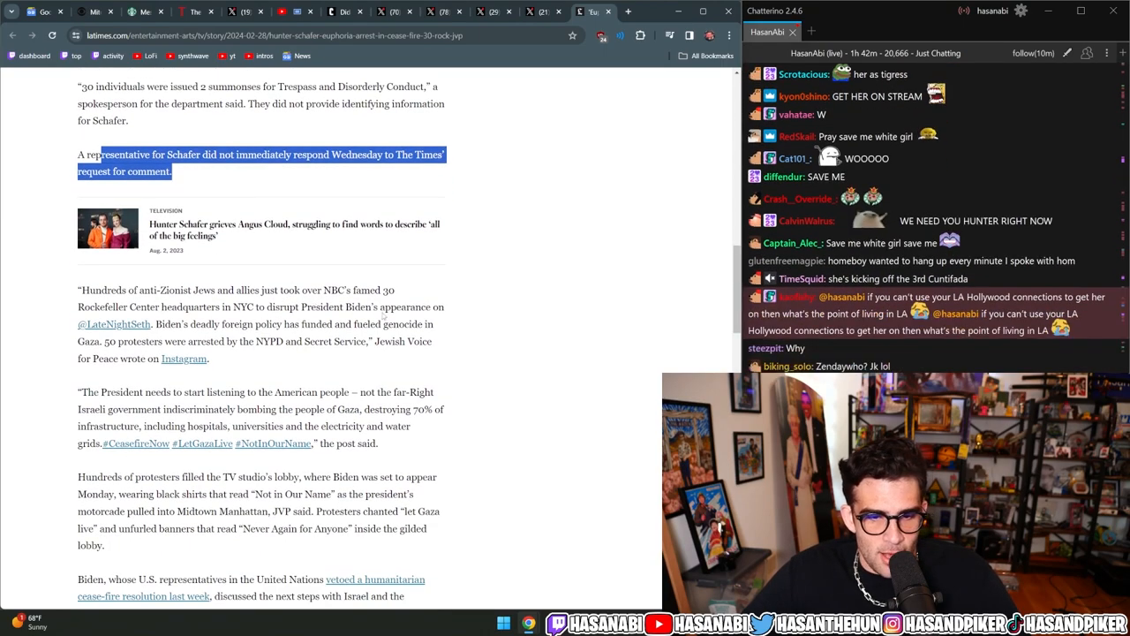
scroll("down", 3)
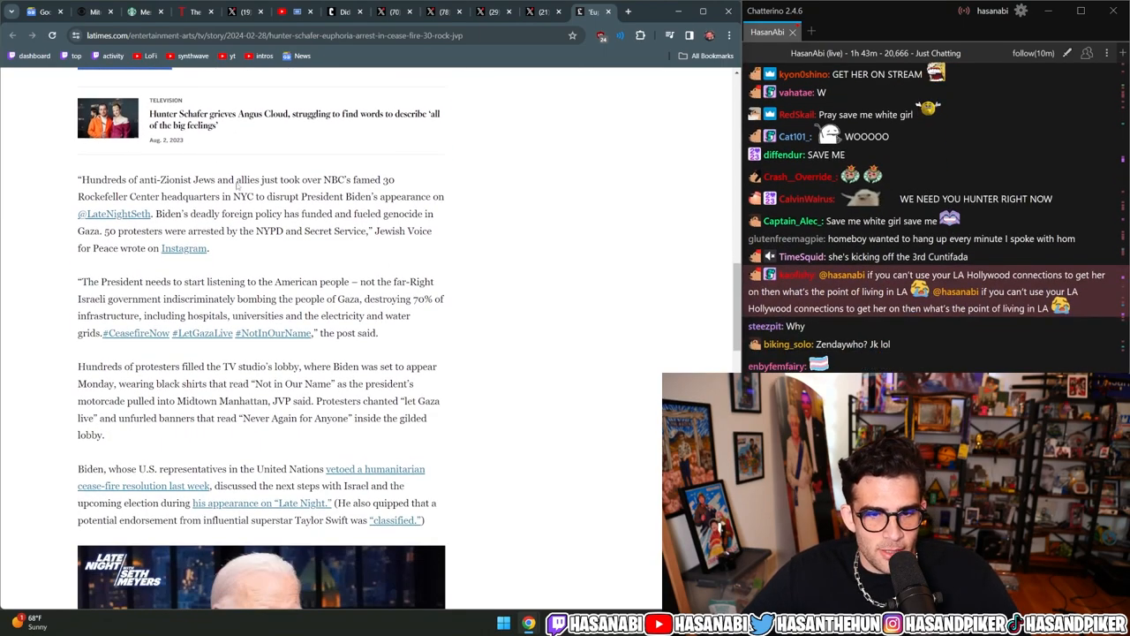
Step: Highlight the lines on taking over NBC's headquarters and the 50 arrested protesters, then move down to the embedded Late Night Biden clip
left_click_drag(215, 180, 127, 196)
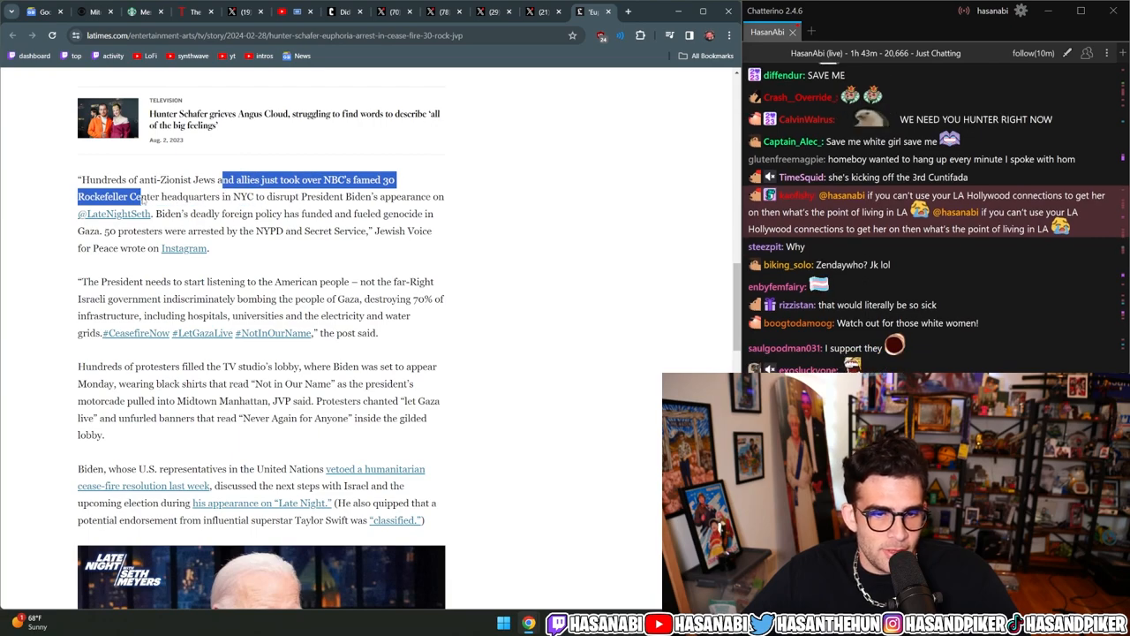
left_click_drag(127, 196, 256, 196)
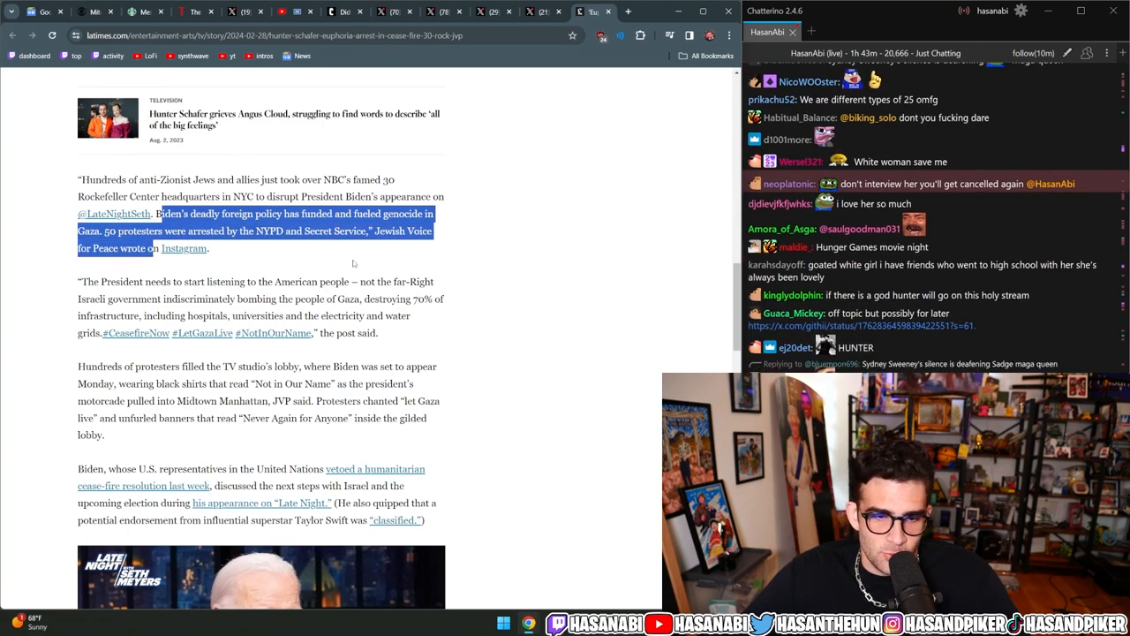
scroll("down", 3)
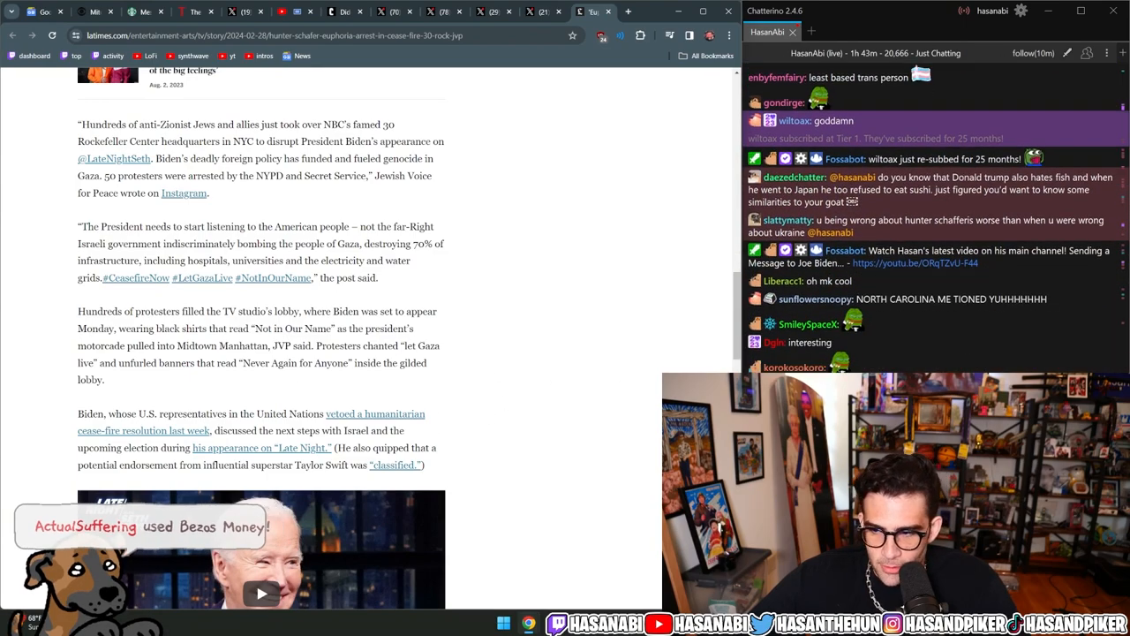
scroll("down", 3)
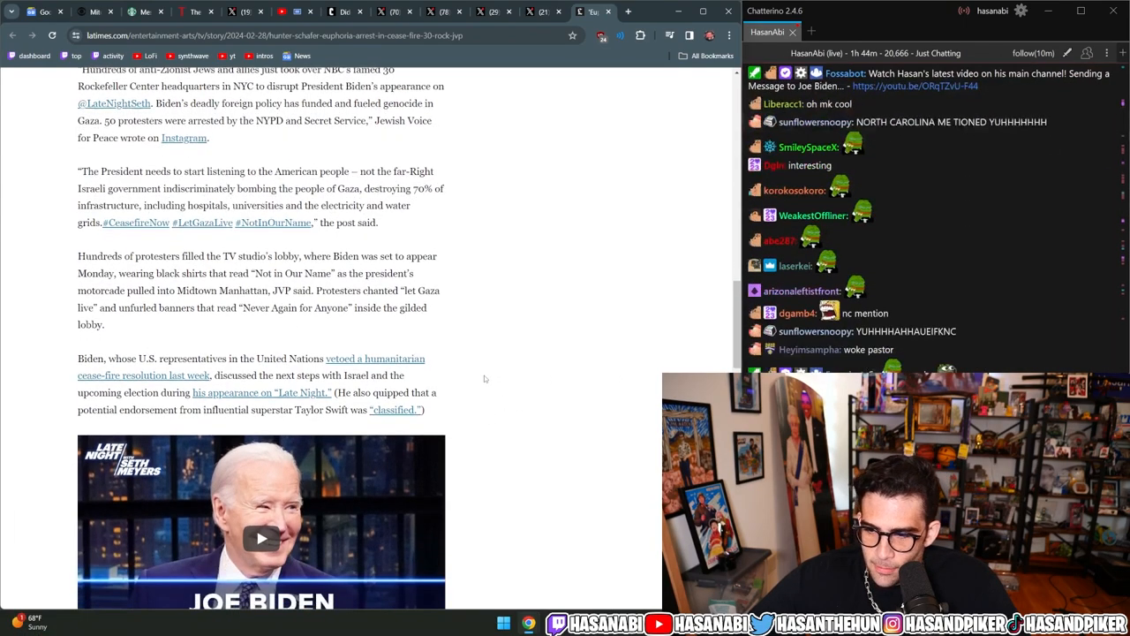
Step: Move past the Biden Late Night clip to the paragraphs on Meyers asking about Gaza and Biden's Rafah cease-fire remarks
scroll("down", 3)
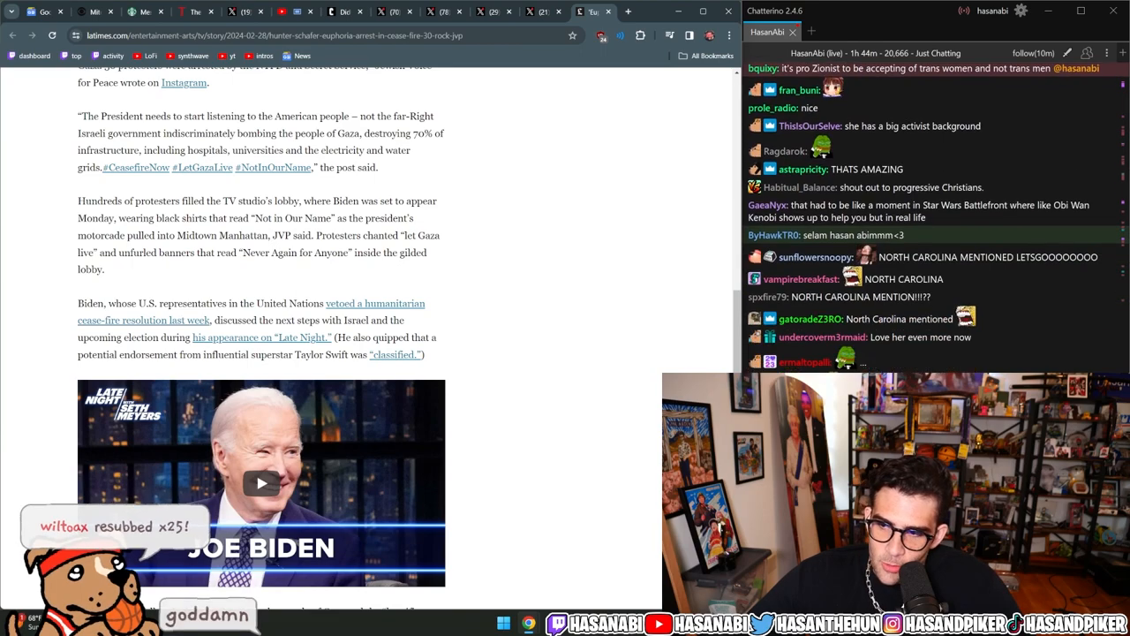
scroll("down", 3)
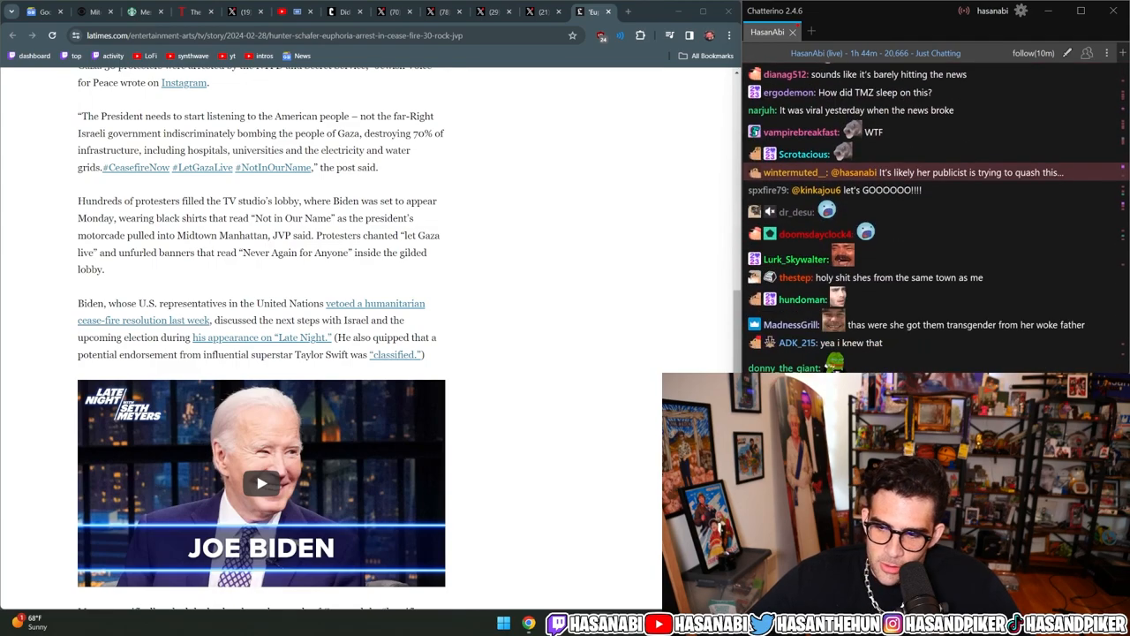
scroll("down", 3)
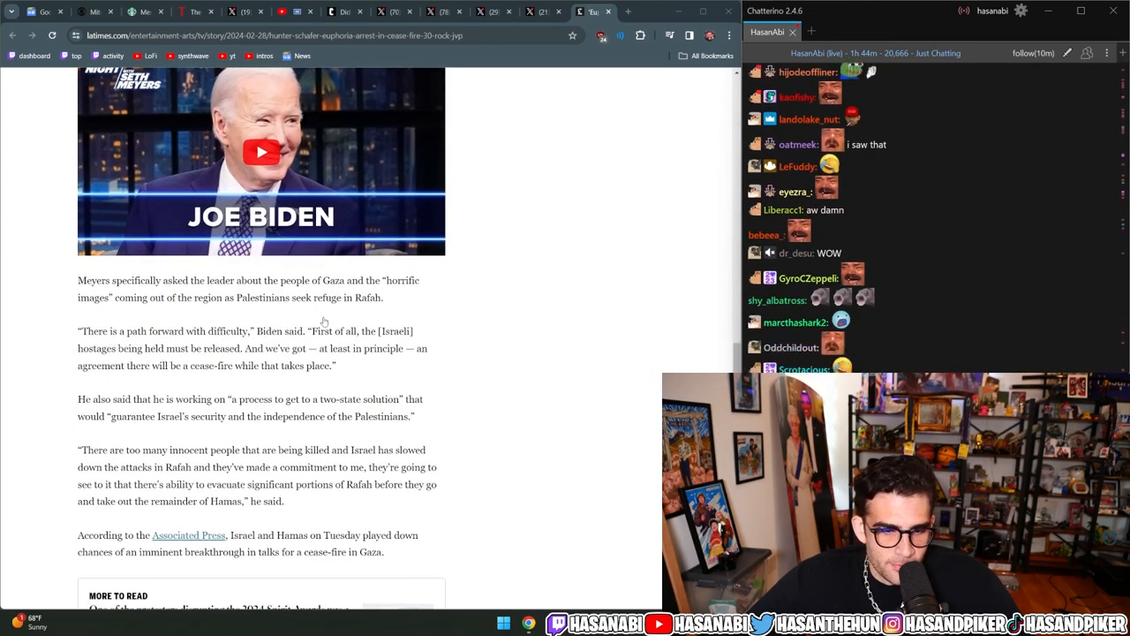